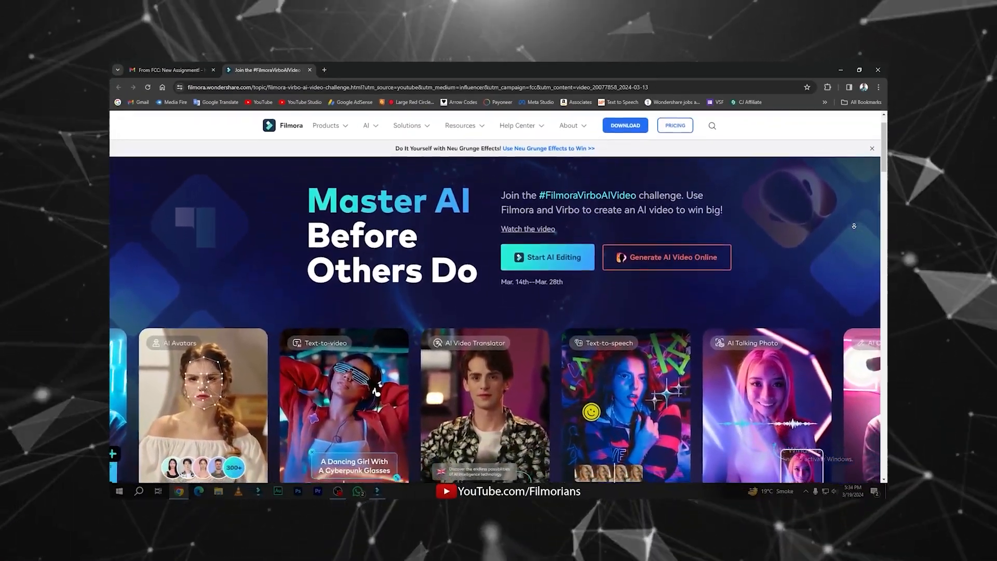
# Step: Scroll down through the Filmora AI video challenge webpage's feature showcase
pyautogui.scroll(-3)
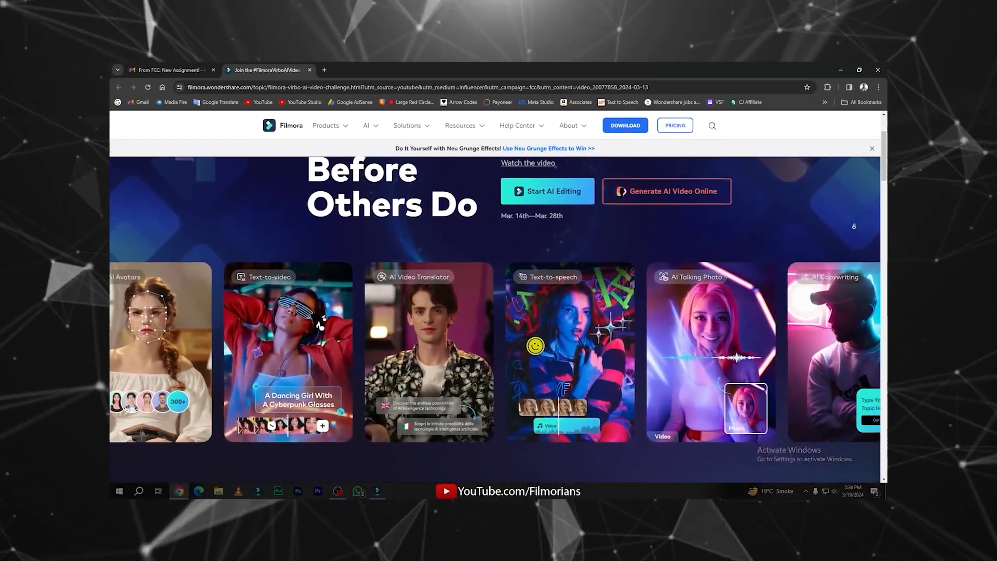
pyautogui.scroll(-3)
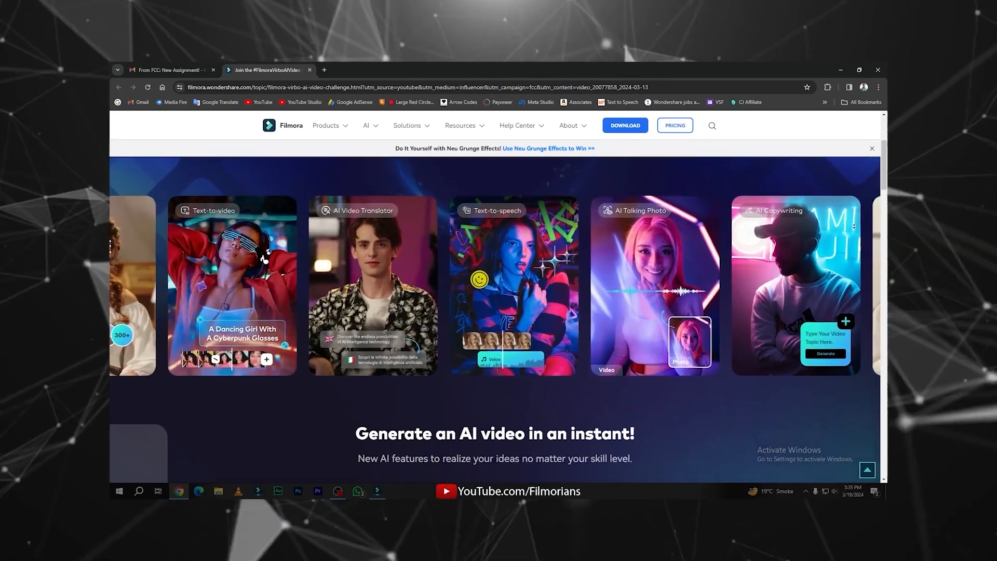
pyautogui.scroll(-3)
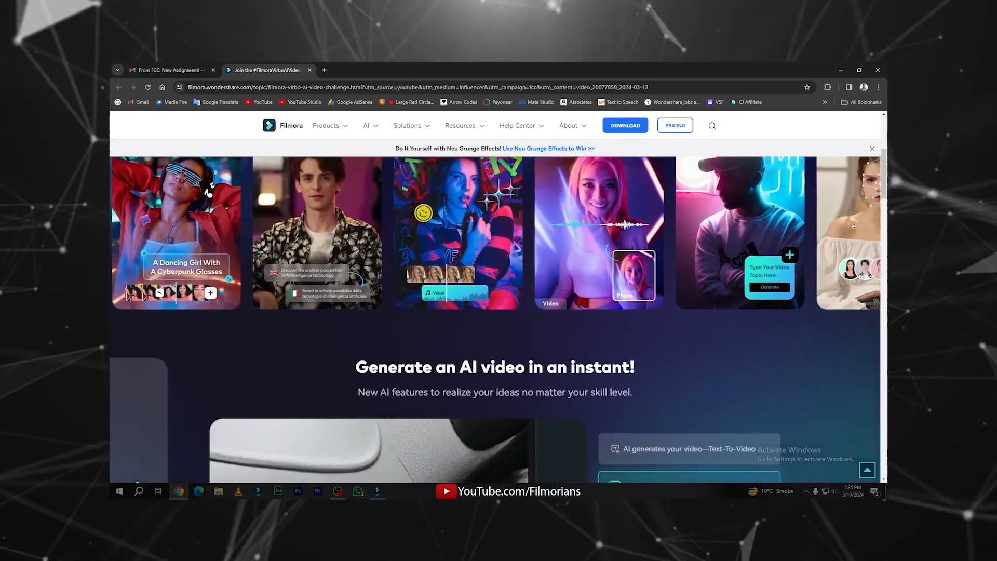
pyautogui.scroll(-3)
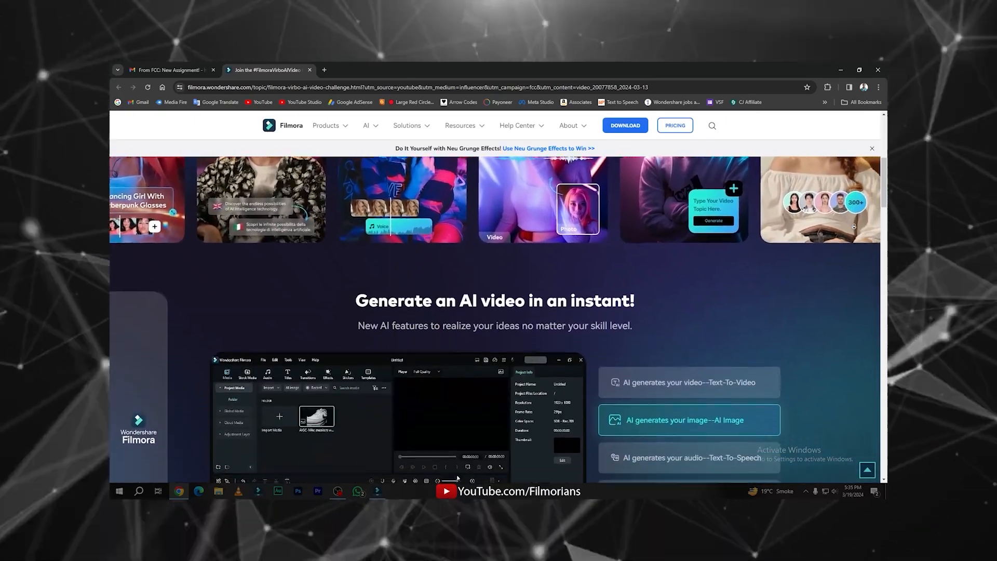
pyautogui.scroll(-3)
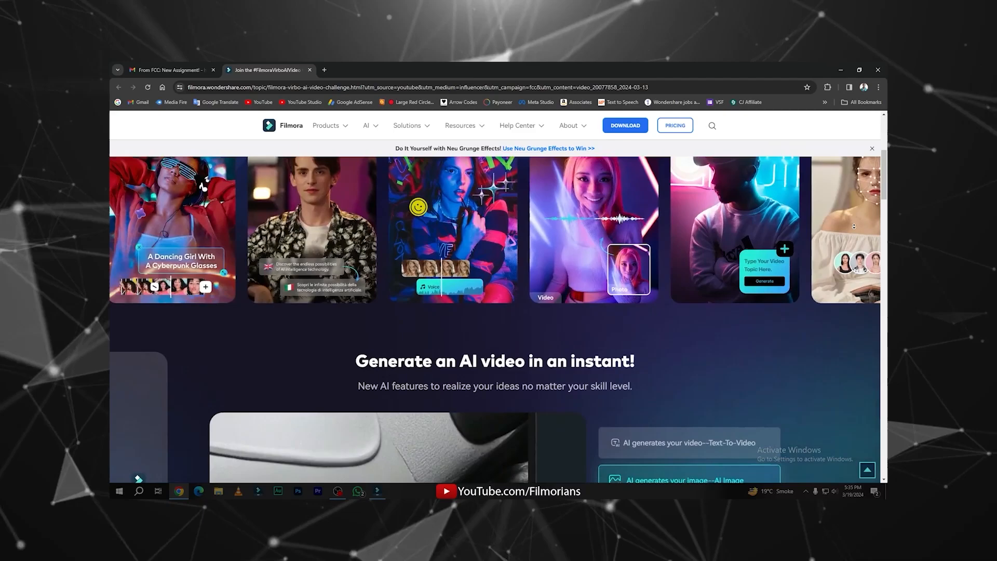
pyautogui.scroll(-3)
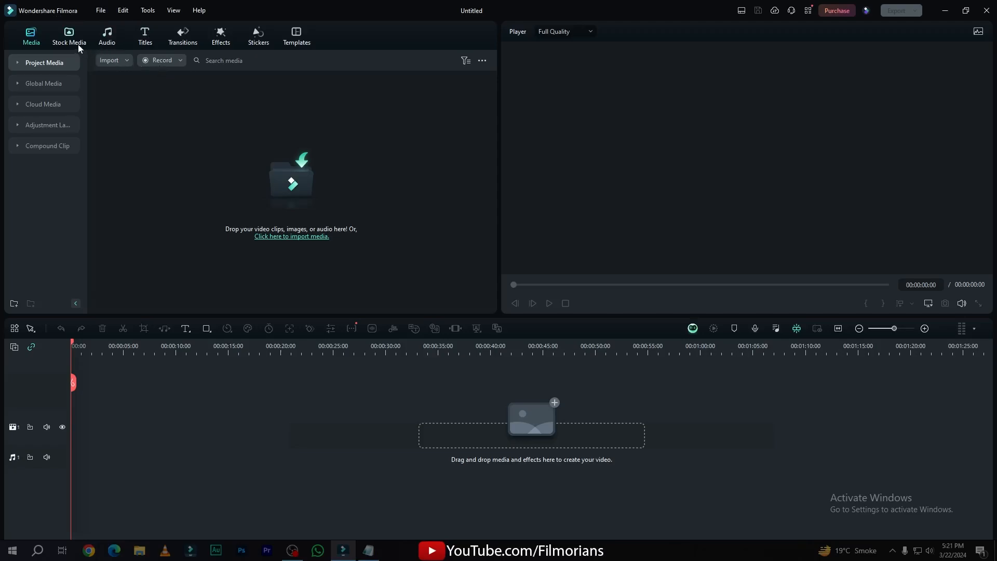
# Step: Open AI Image generation from the Stock Media library
pyautogui.click(68, 36)
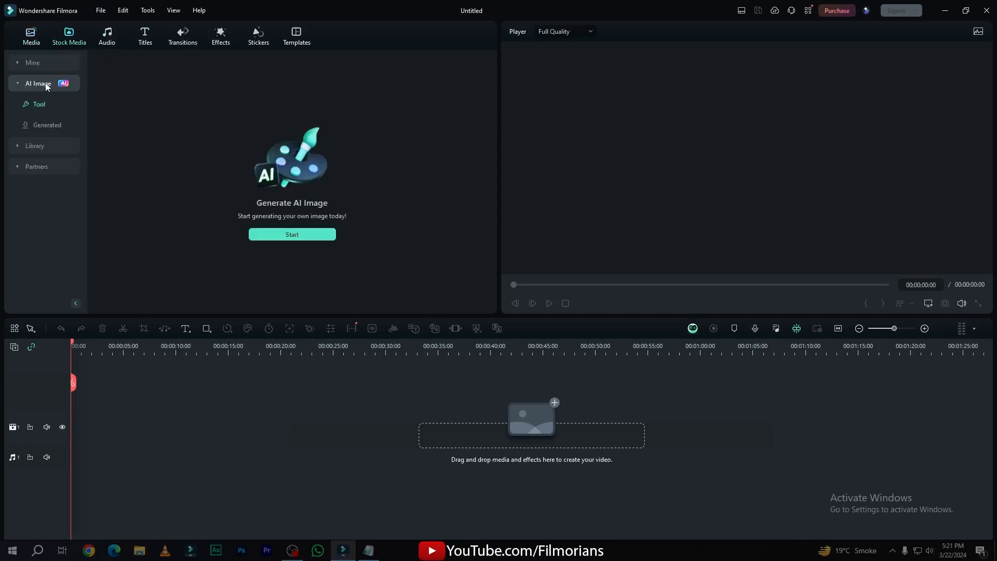
pyautogui.click(292, 234)
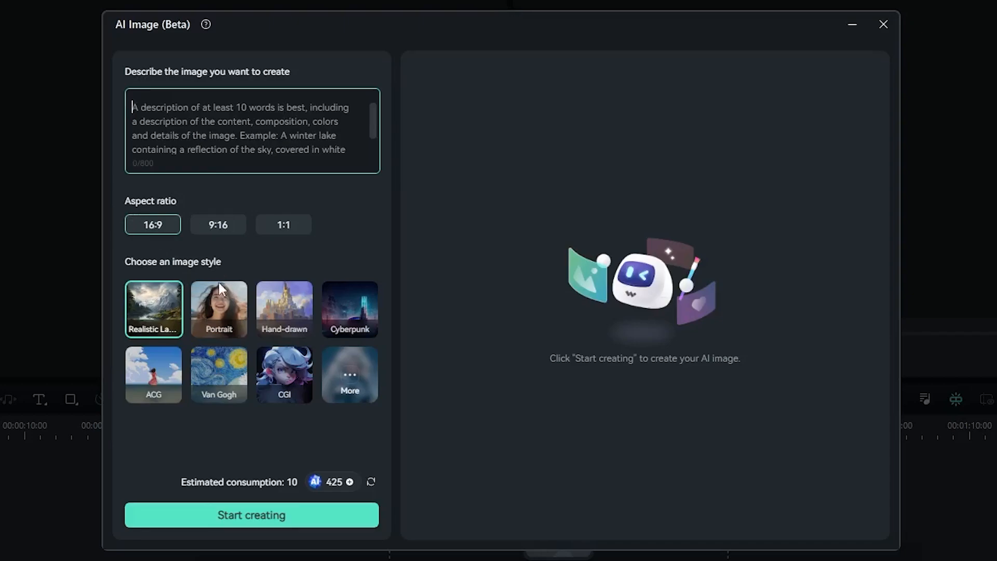
pyautogui.moveTo(158, 328)
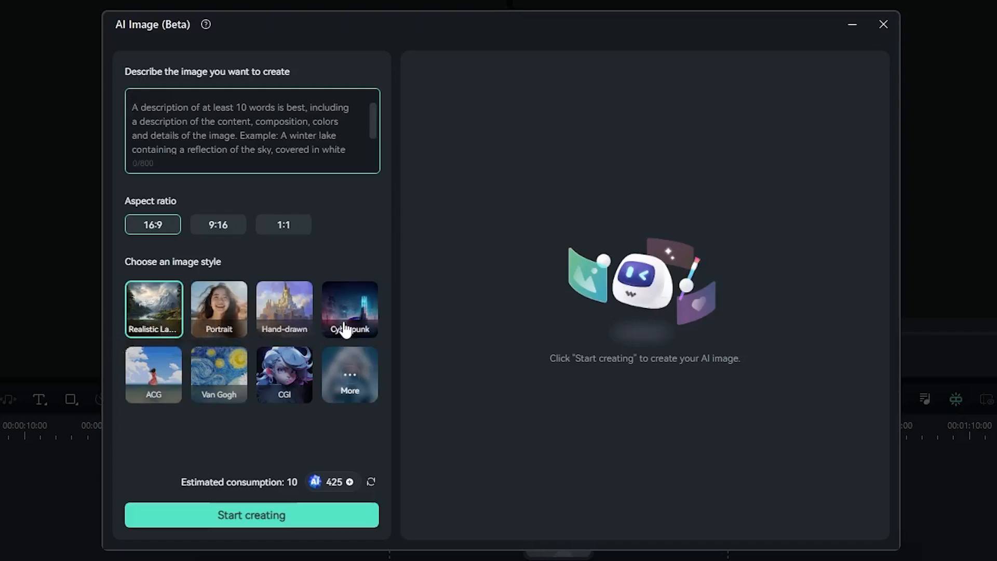
pyautogui.moveTo(218, 367)
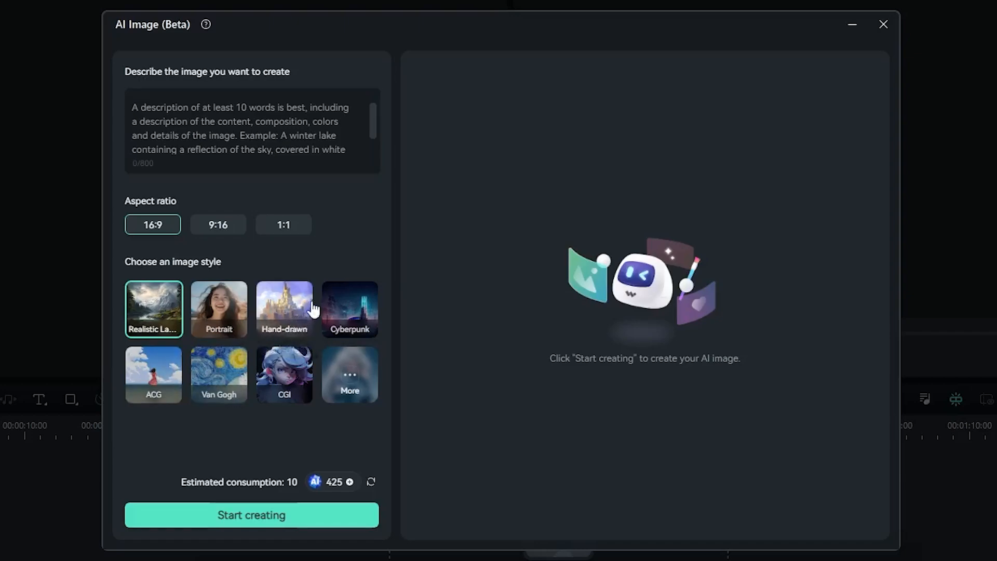
# Step: Pick the Hand-drawn style and enter the winter lake, fog, mountains and clouds prompt
pyautogui.click(284, 309)
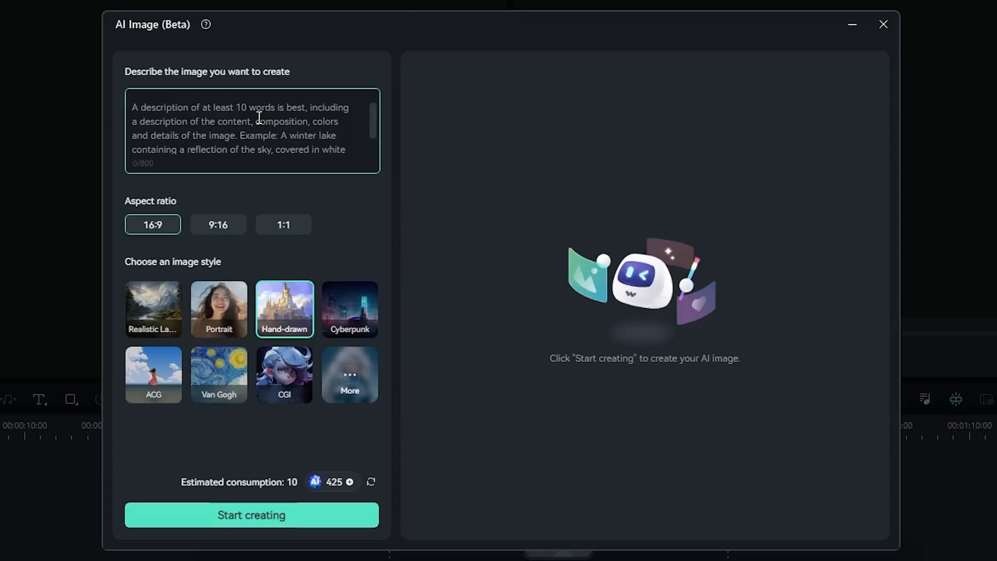
pyautogui.write('A winter lake containing fog over there with the marvellous mountains & clouds')
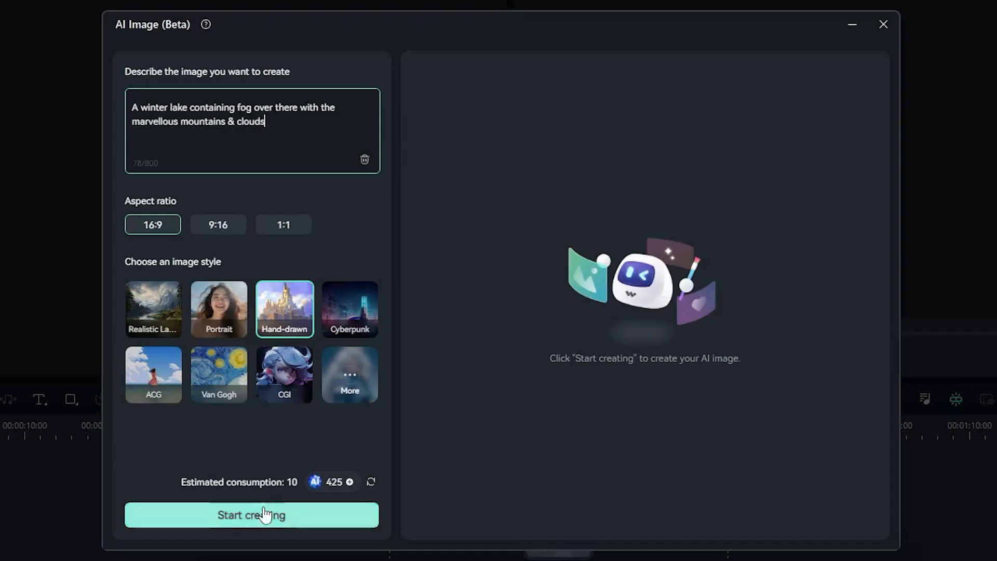
# Step: Generate hand-drawn winter lake images and preview the orange-trees, blue-mountains one
pyautogui.click(252, 515)
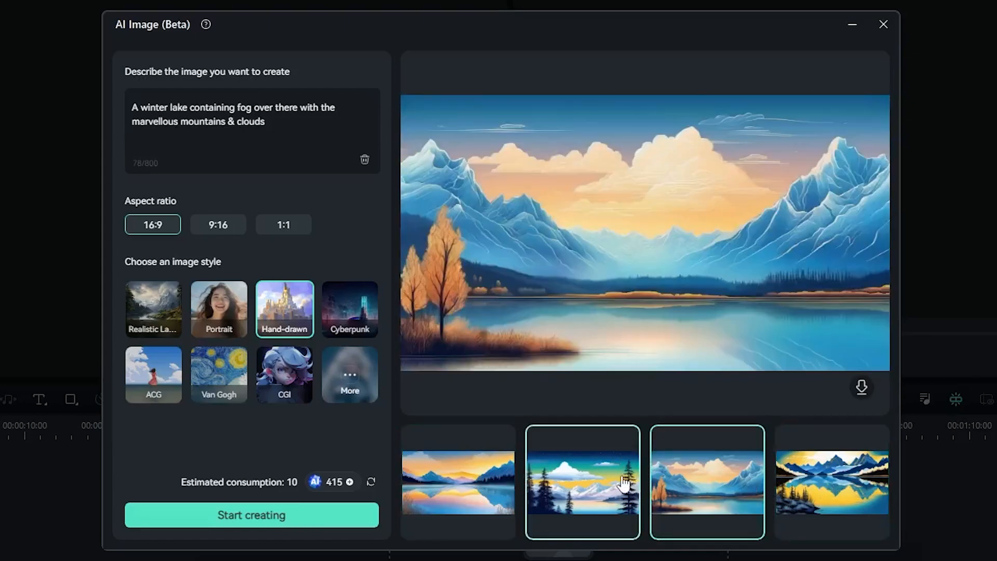
pyautogui.click(582, 482)
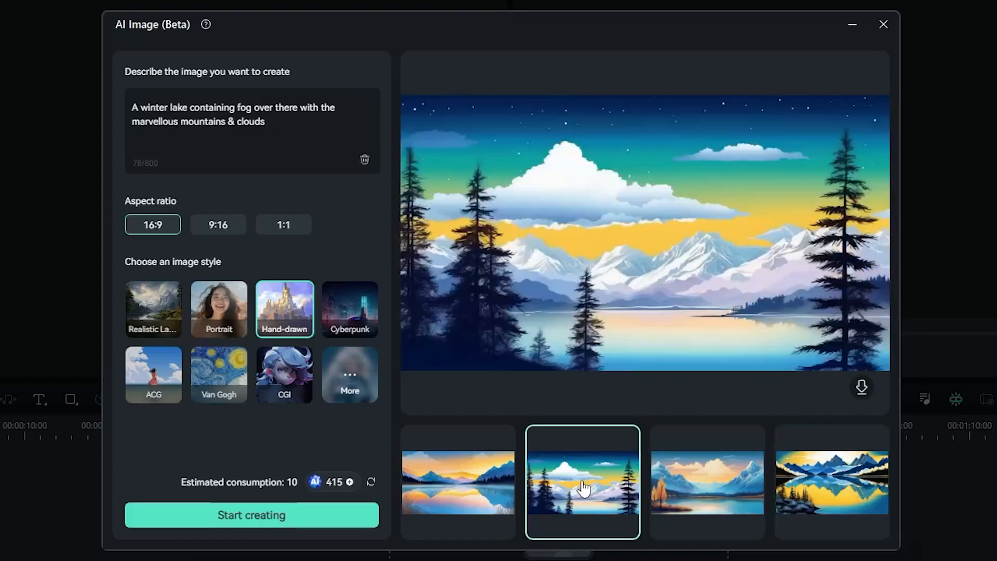
pyautogui.click(706, 480)
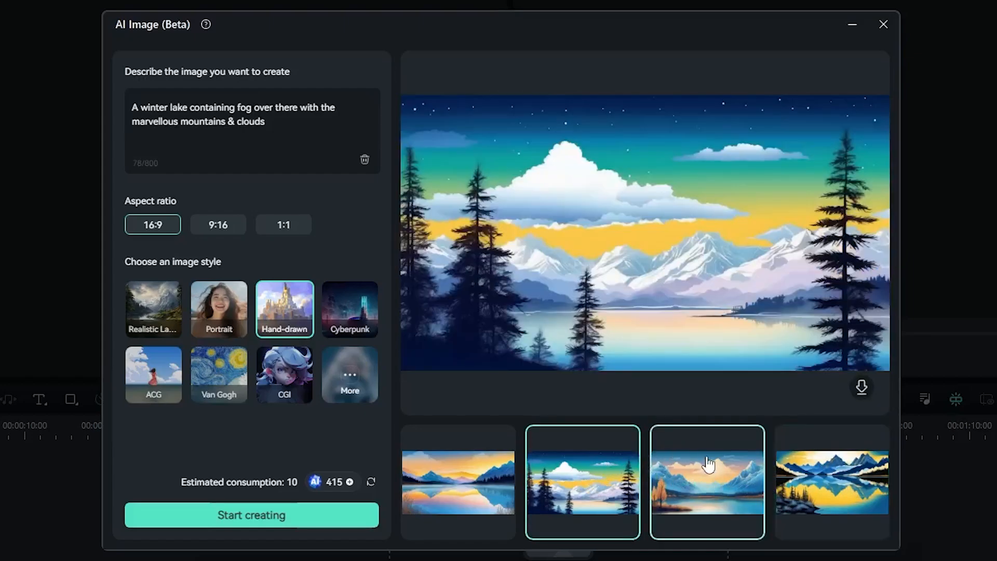
pyautogui.click(705, 480)
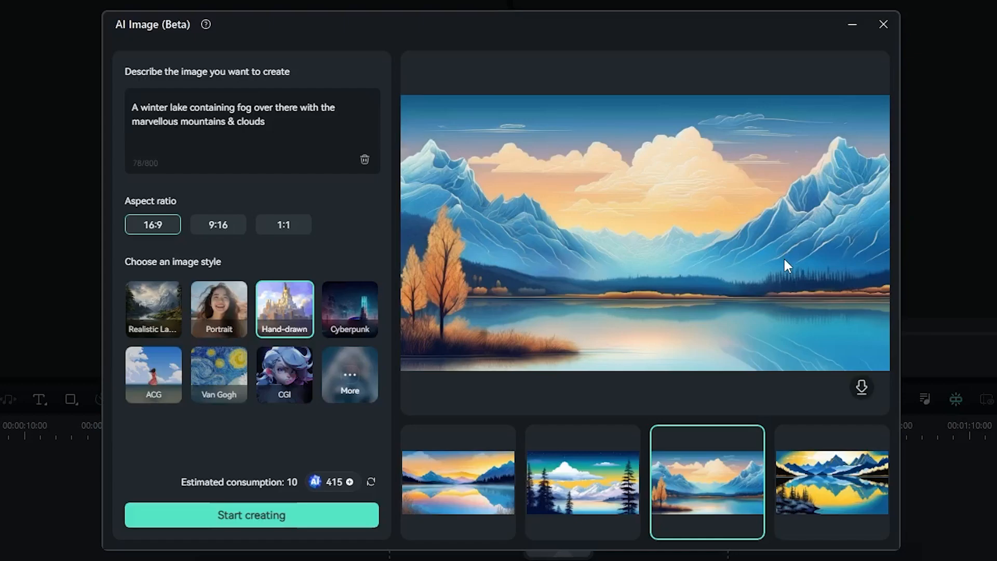
pyautogui.moveTo(848, 303)
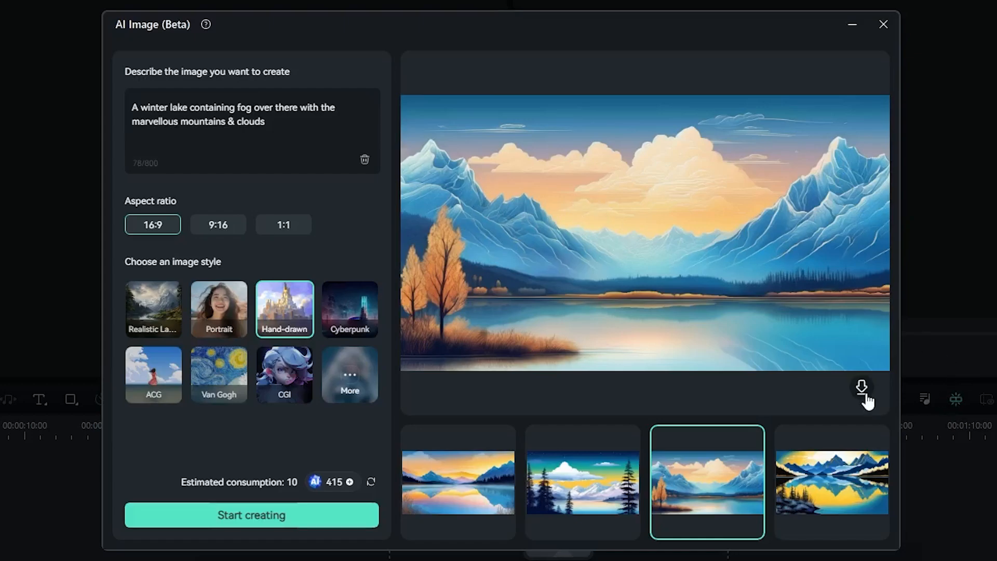
# Step: Download the orange-trees image to Generated media and close the AI Image window
pyautogui.click(861, 386)
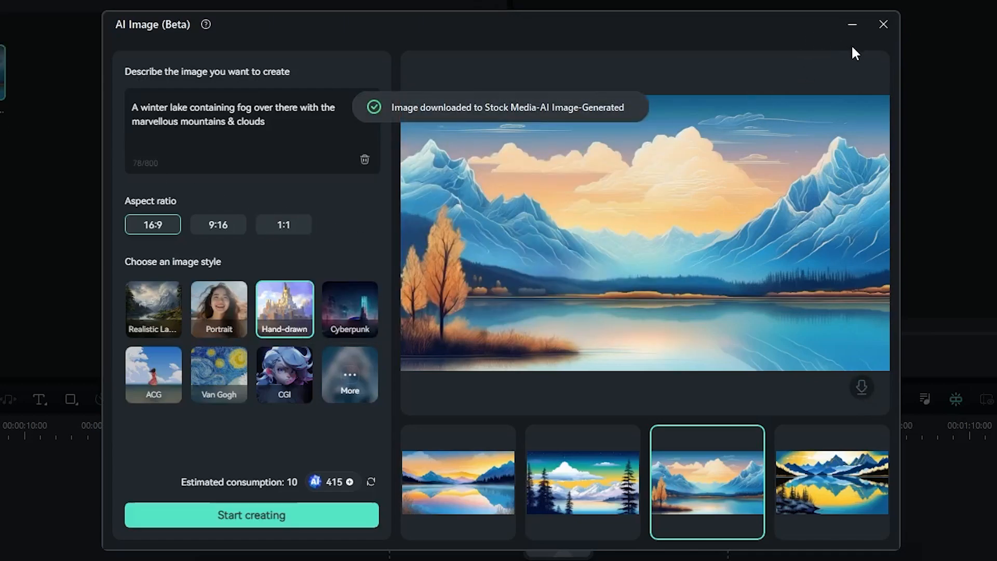
pyautogui.click(883, 24)
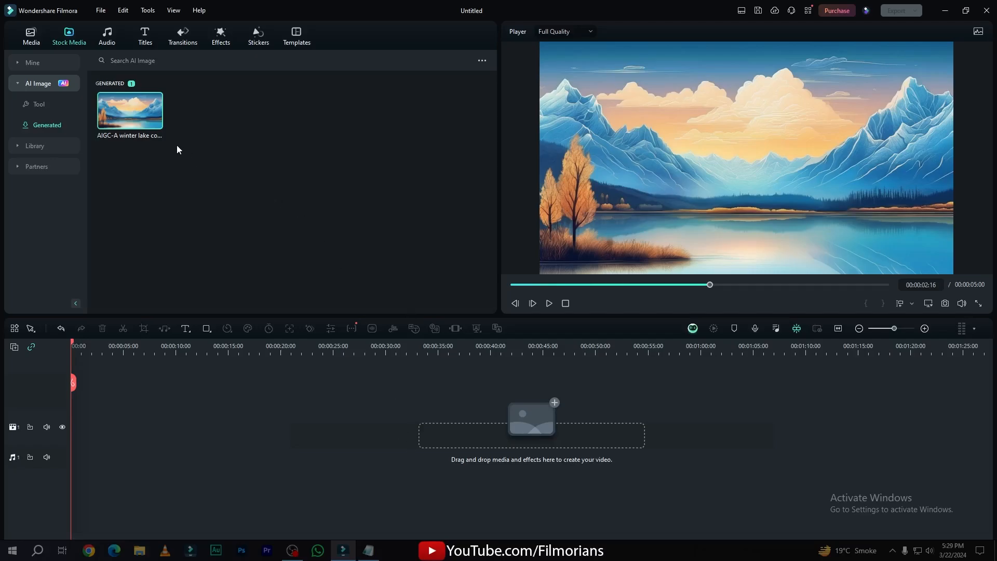
pyautogui.click(139, 550)
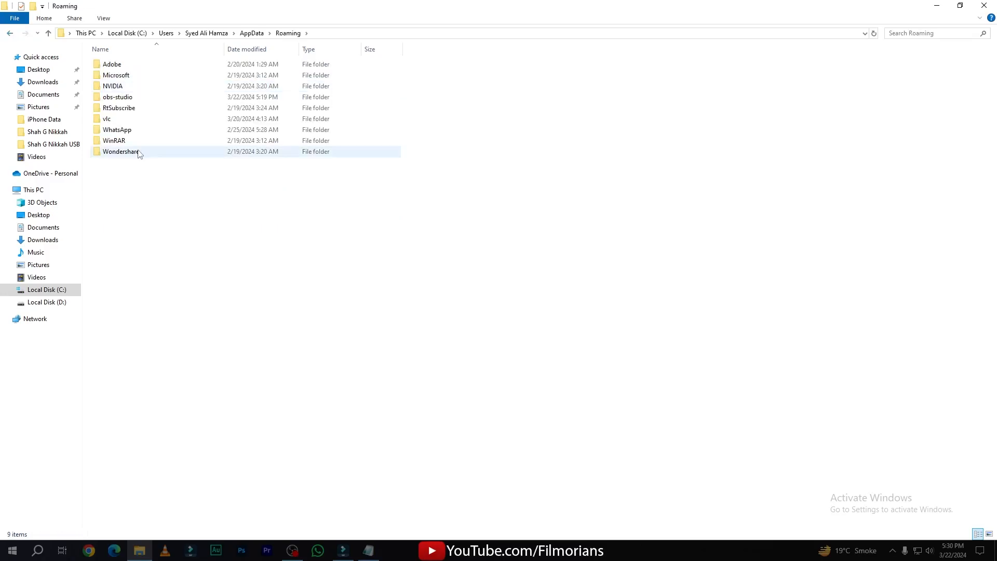
# Step: Browse Wondershare, Wondershare Filmora and AIGC Media folders to find the winter lake image
pyautogui.doubleClick(121, 151)
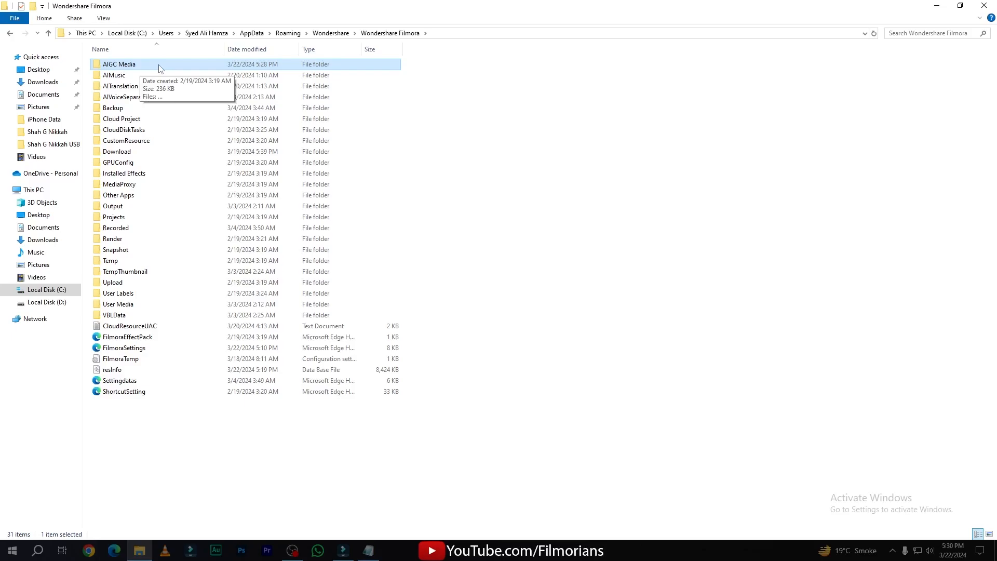
pyautogui.doubleClick(119, 64)
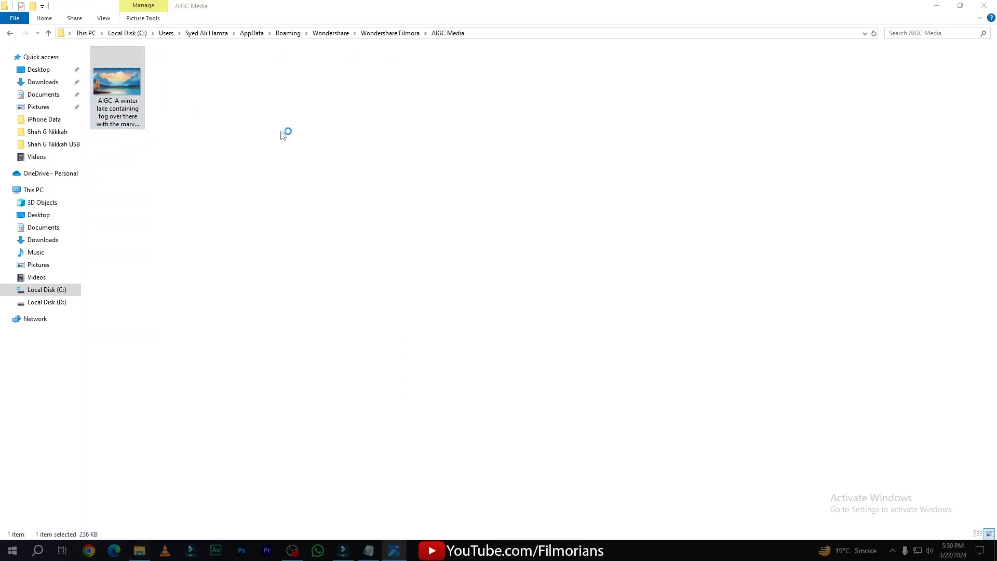
pyautogui.doubleClick(117, 76)
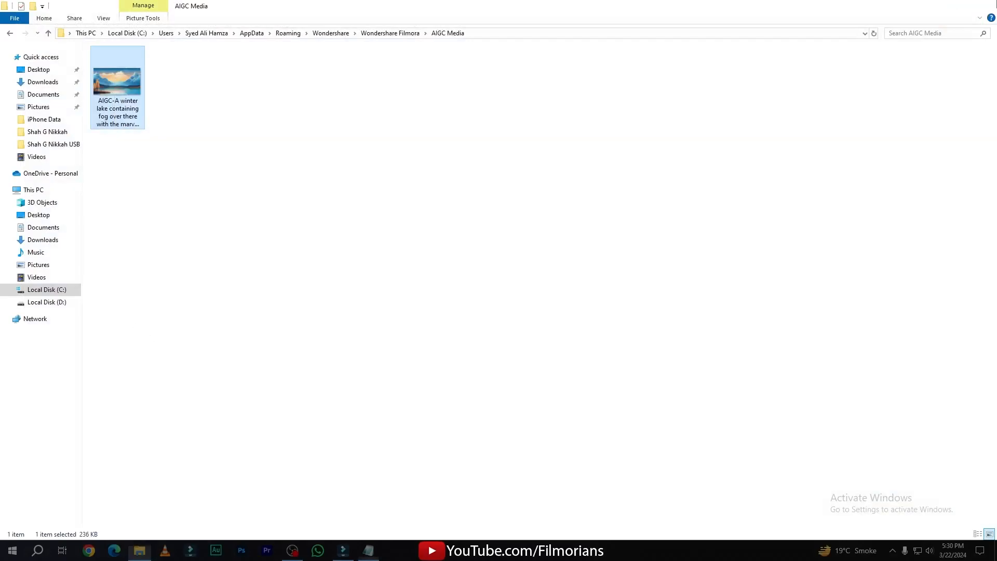
pyautogui.click(89, 556)
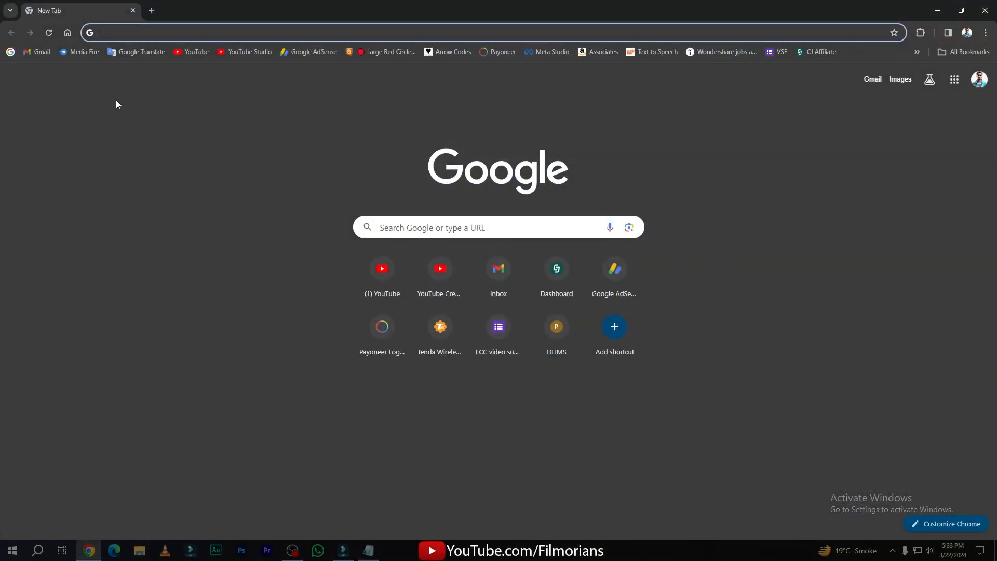
# Step: Search 'shutterstock' and sign up to the Shutterstock contributor site
pyautogui.write('shutterstock')
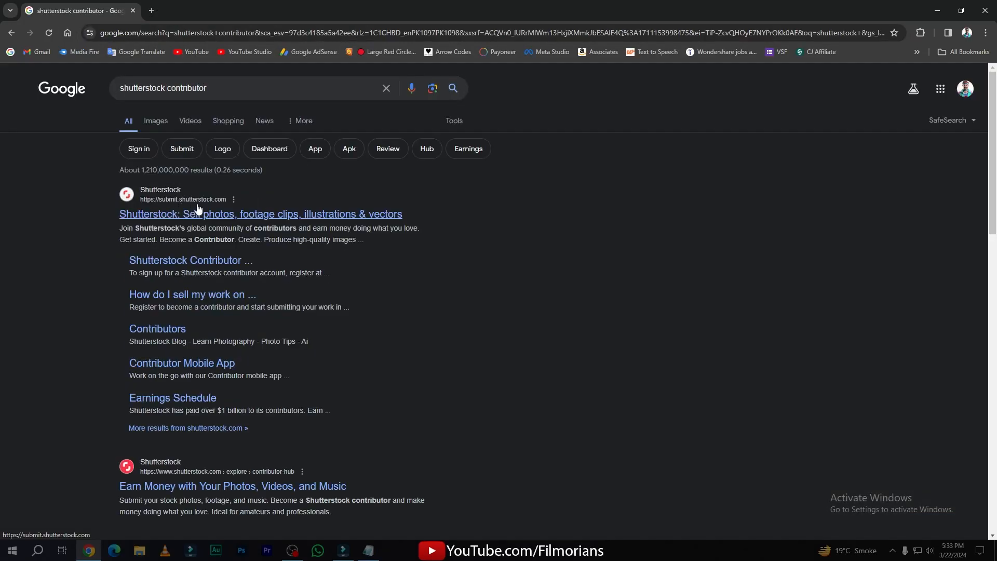
pyautogui.moveTo(223, 219)
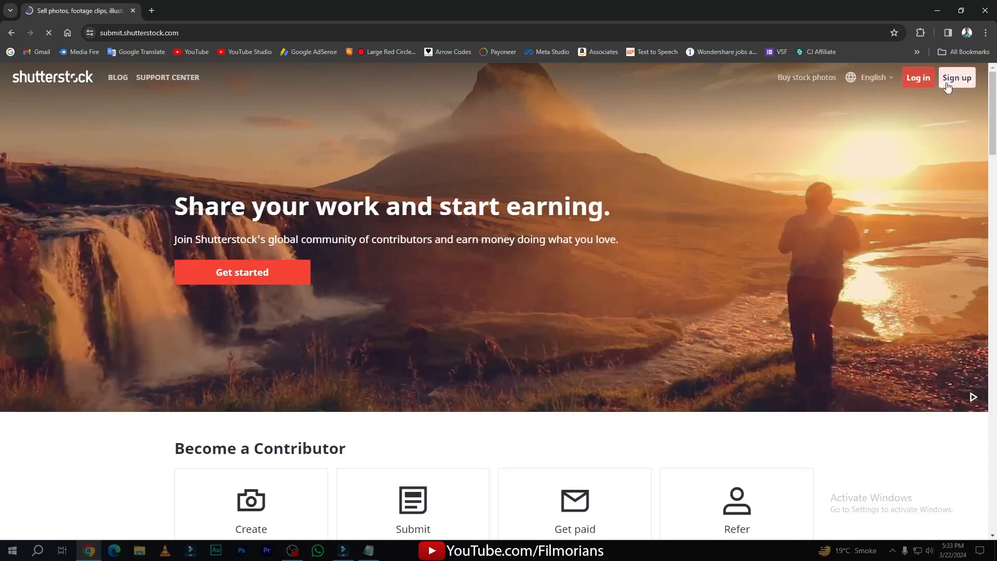
pyautogui.click(956, 77)
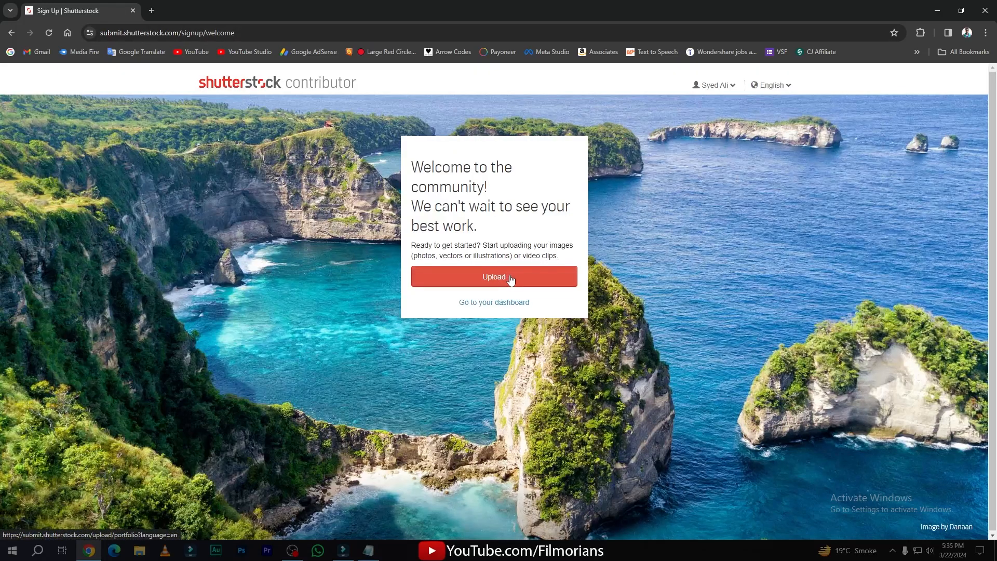
# Step: Upload the winter lake image and continue to the Submit content page
pyautogui.click(493, 275)
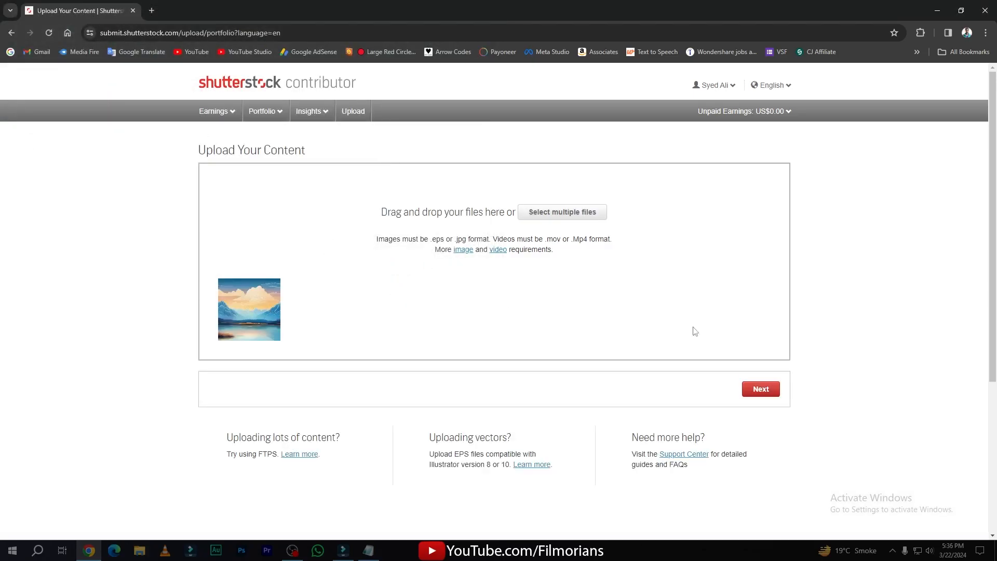
pyautogui.click(760, 388)
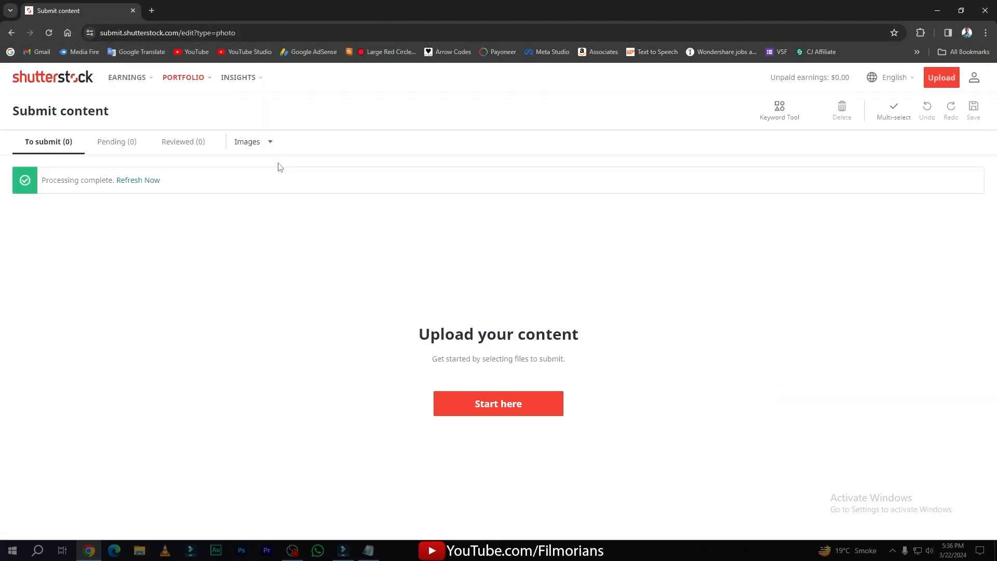